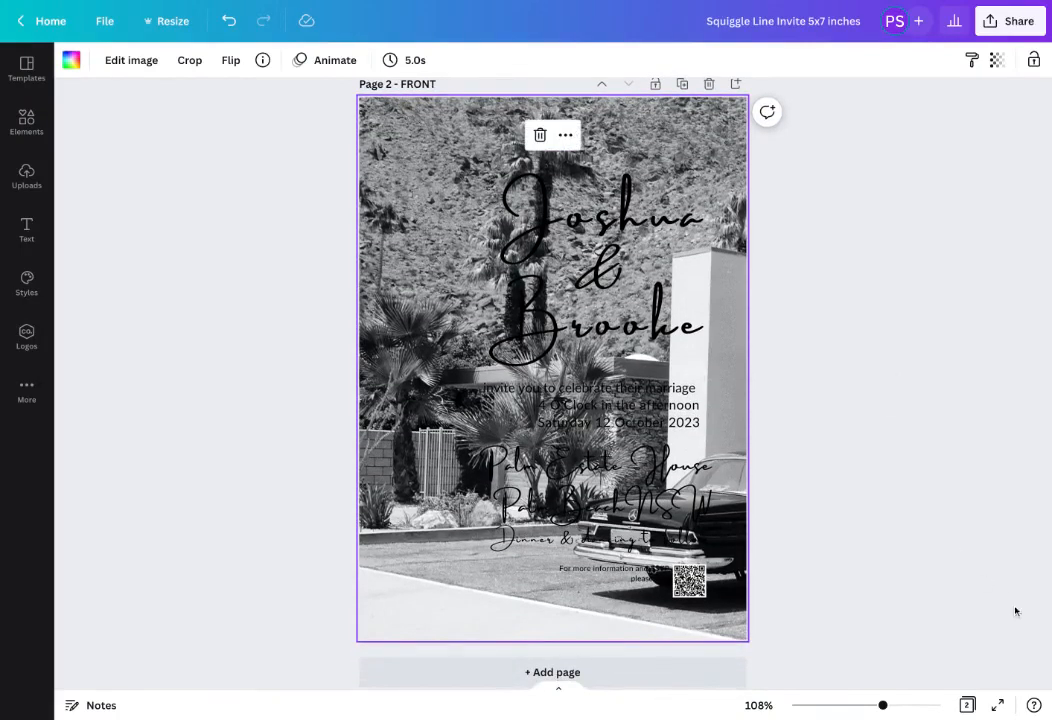
pyautogui.moveTo(779, 307)
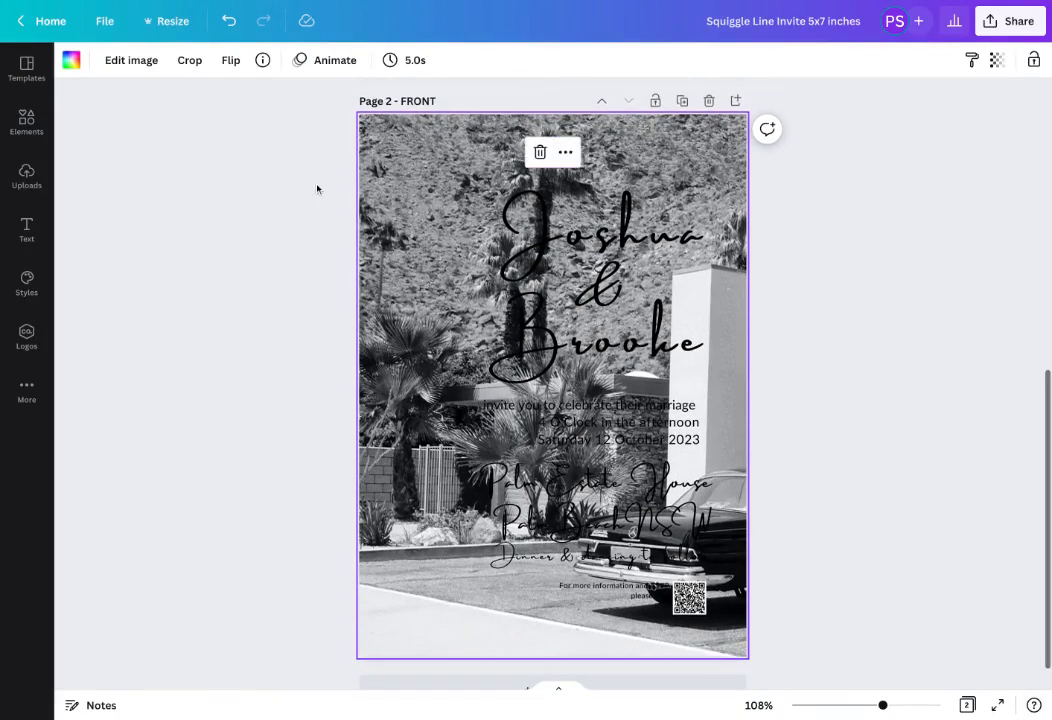
pyautogui.moveTo(390, 164)
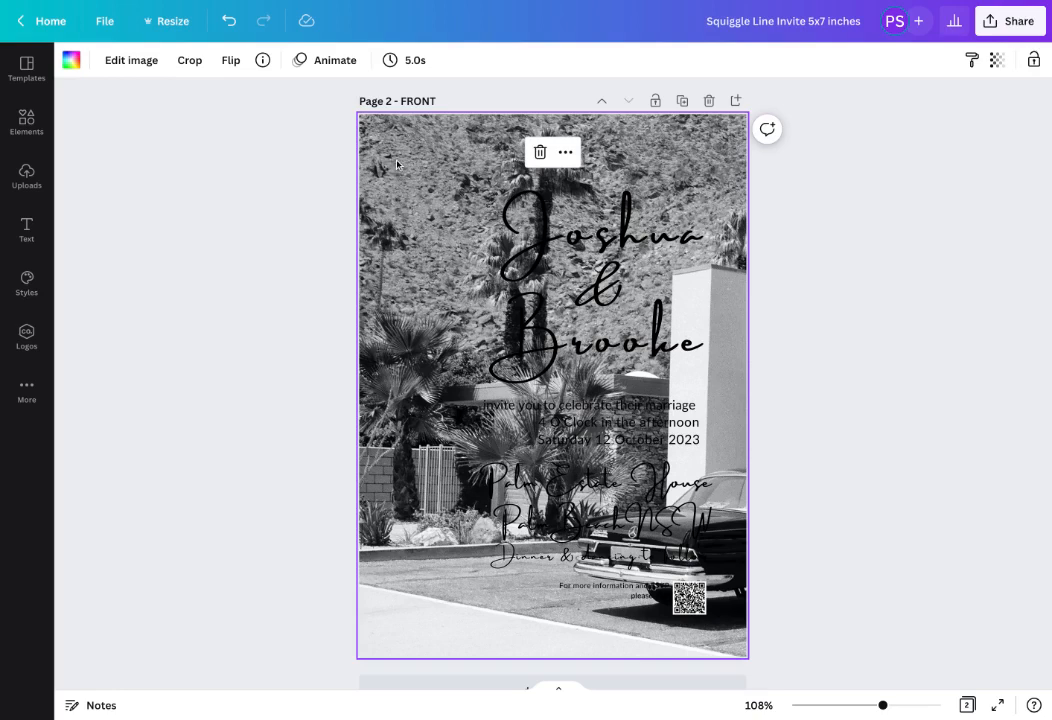
# Step: Test the Saturation slider on the background photo, reset it to 0, and reach the Duotone section
pyautogui.click(130, 60)
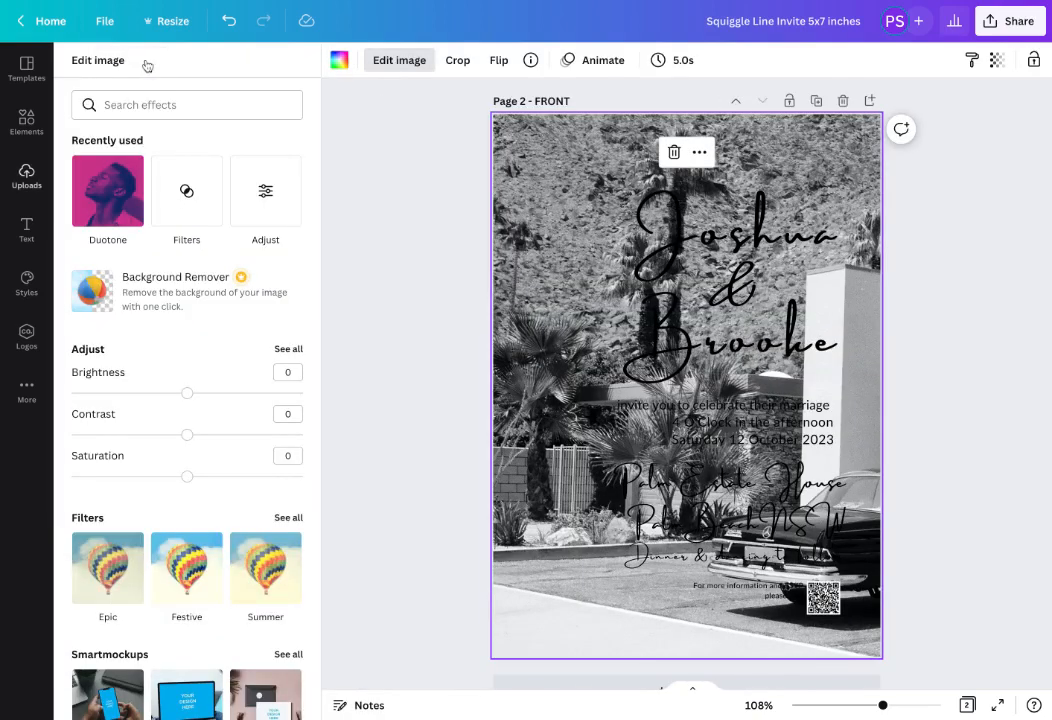
pyautogui.moveTo(213, 337)
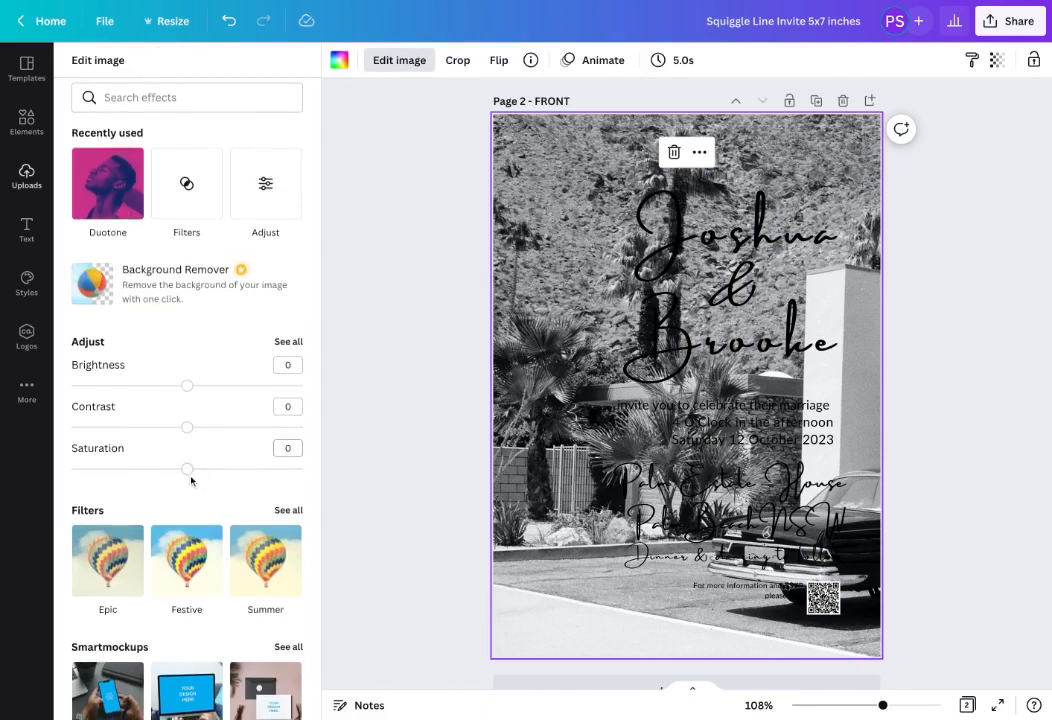
pyautogui.moveTo(187, 469); pyautogui.dragTo(240, 469)
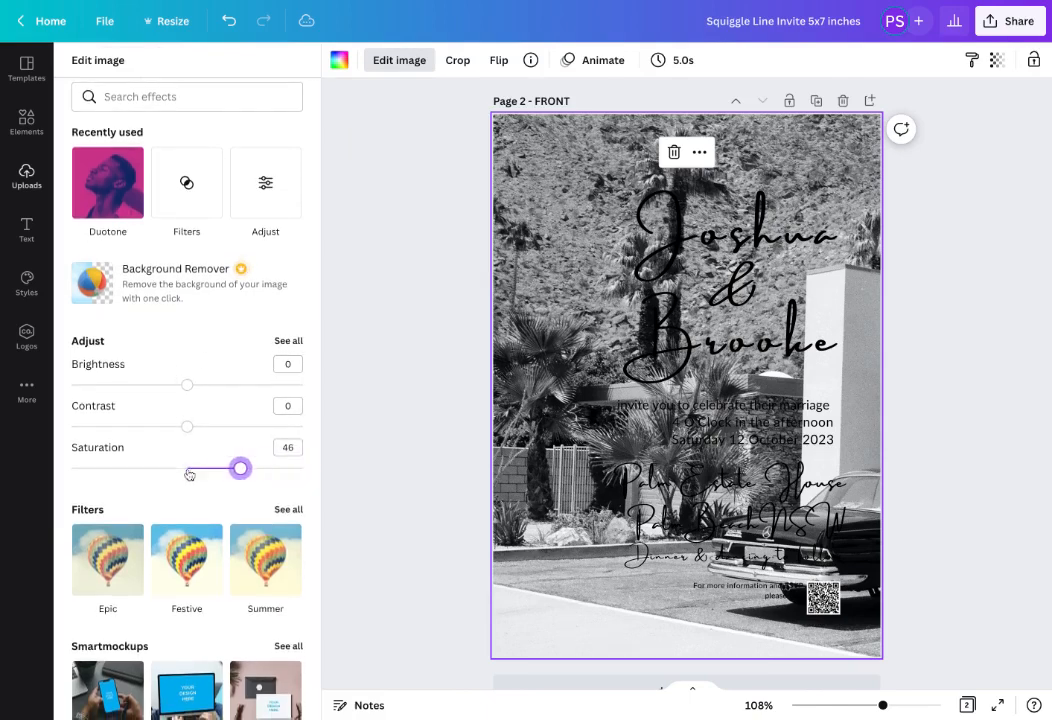
pyautogui.moveTo(240, 468); pyautogui.dragTo(187, 468)
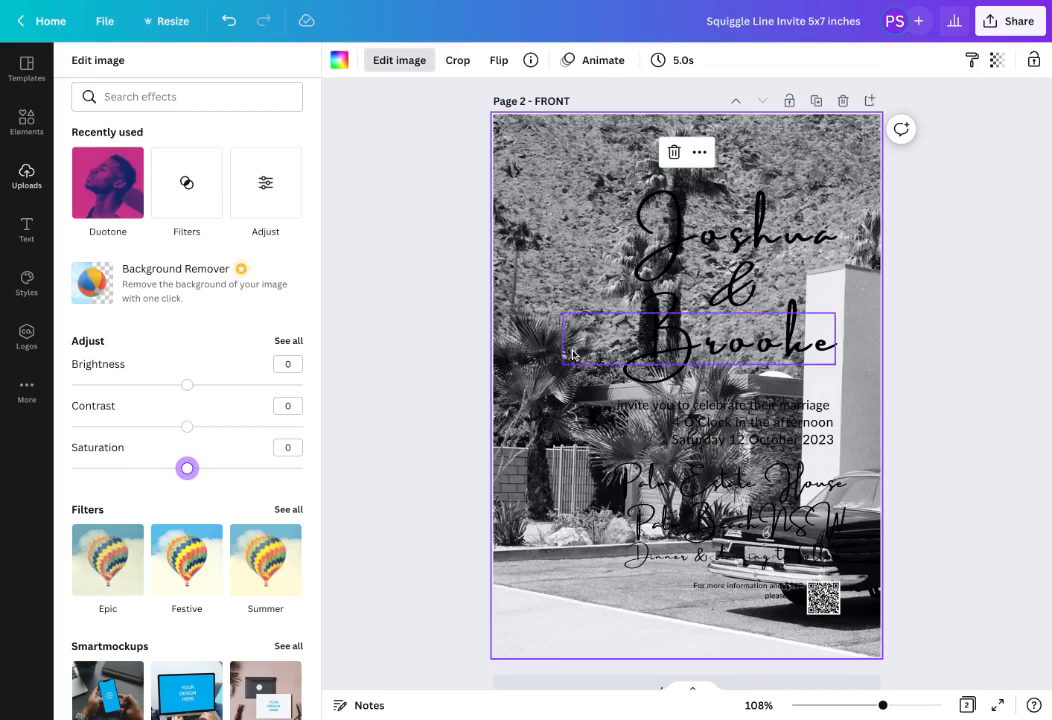
pyautogui.scroll(-3)
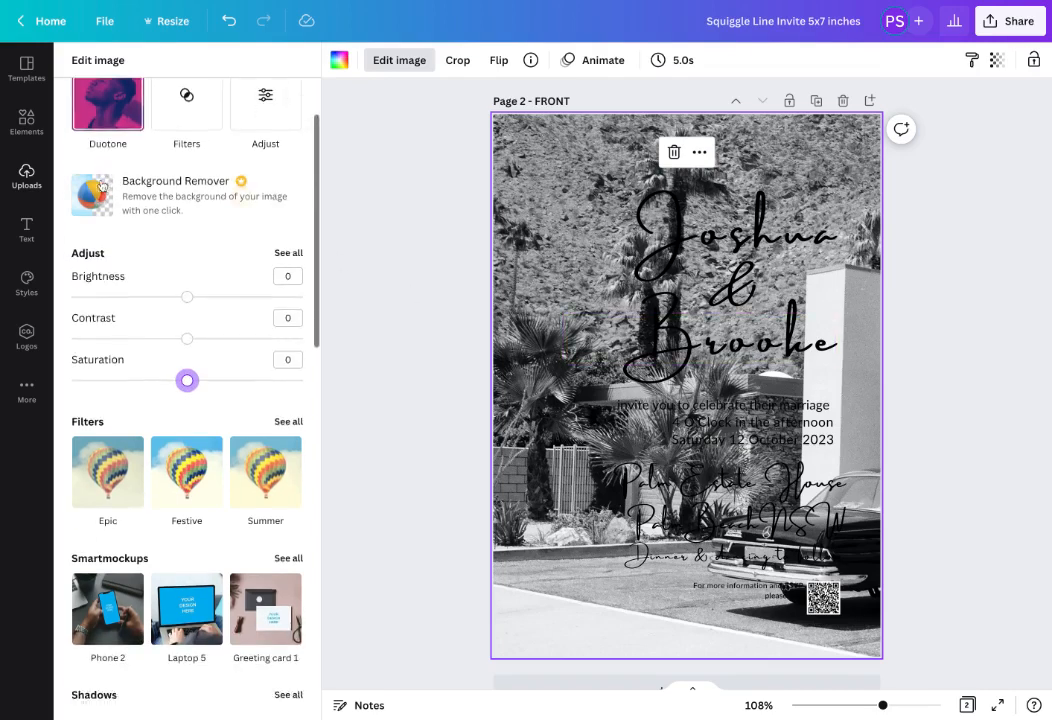
pyautogui.scroll(-3)
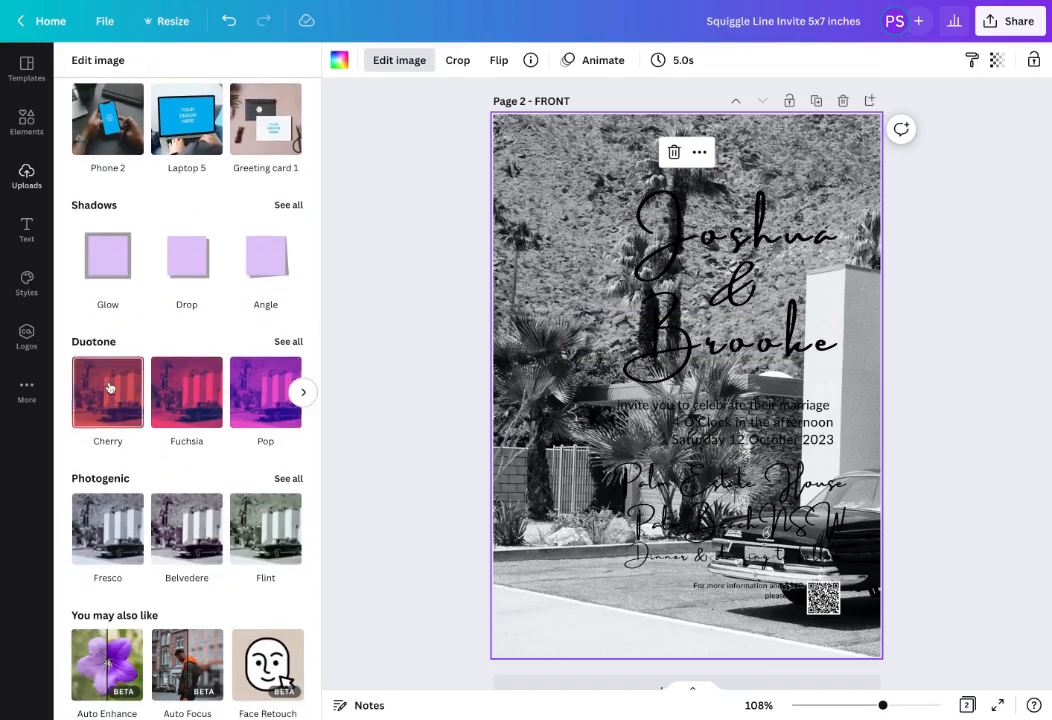
# Step: Expand all Duotone presets and apply the red Cherry duotone to the photo
pyautogui.click(289, 341)
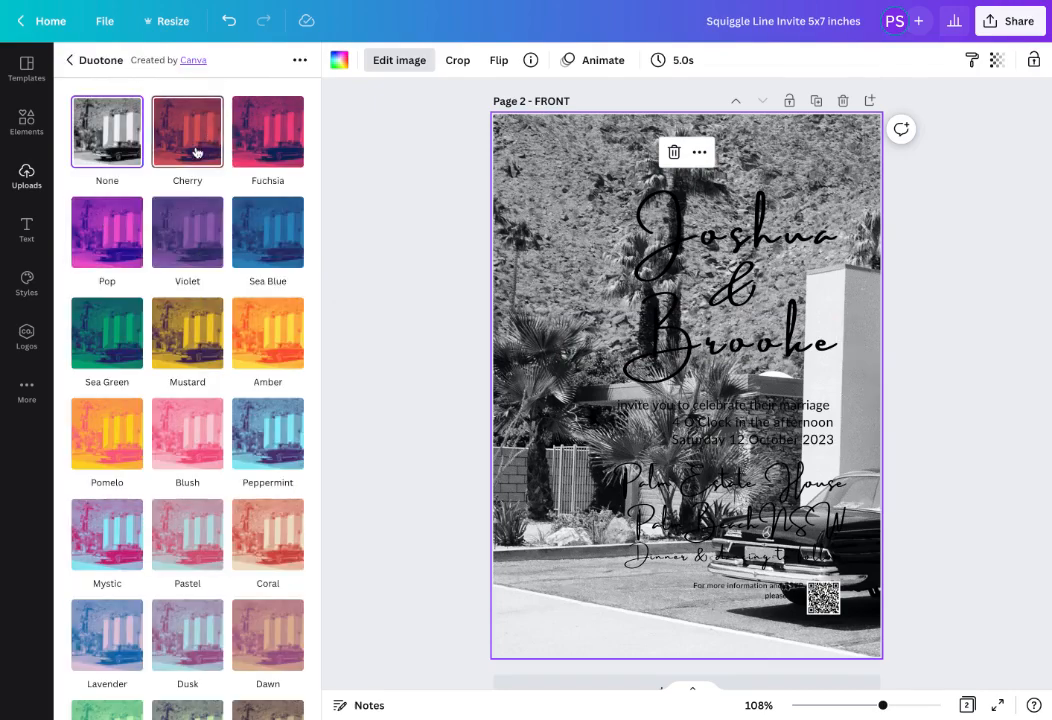
pyautogui.click(187, 131)
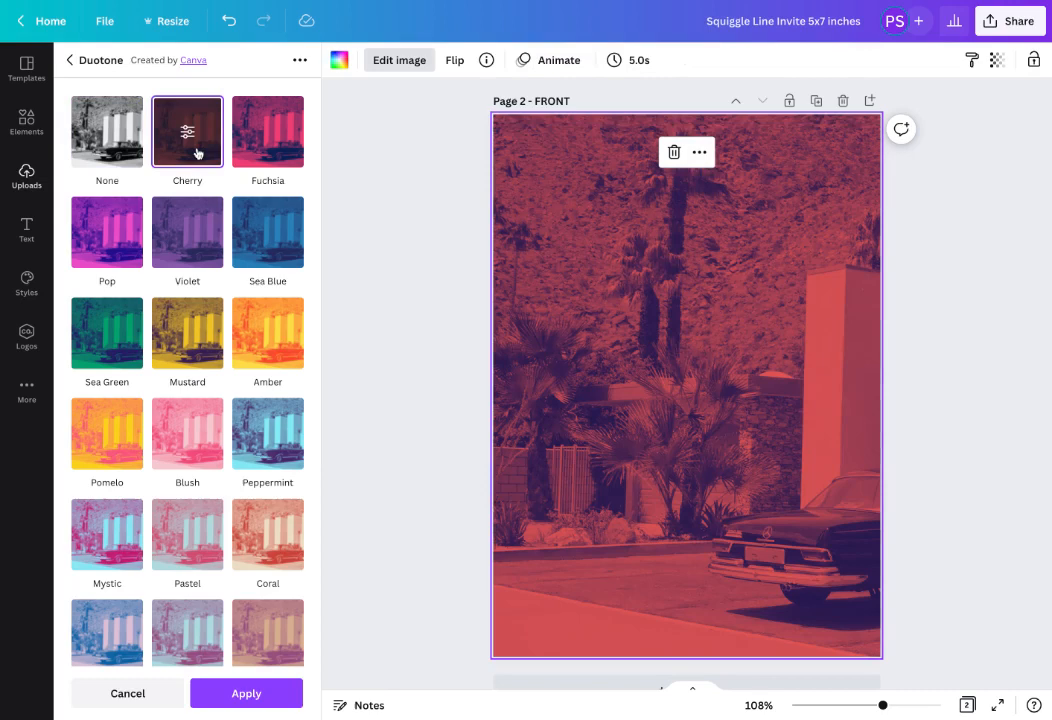
pyautogui.moveTo(187, 140)
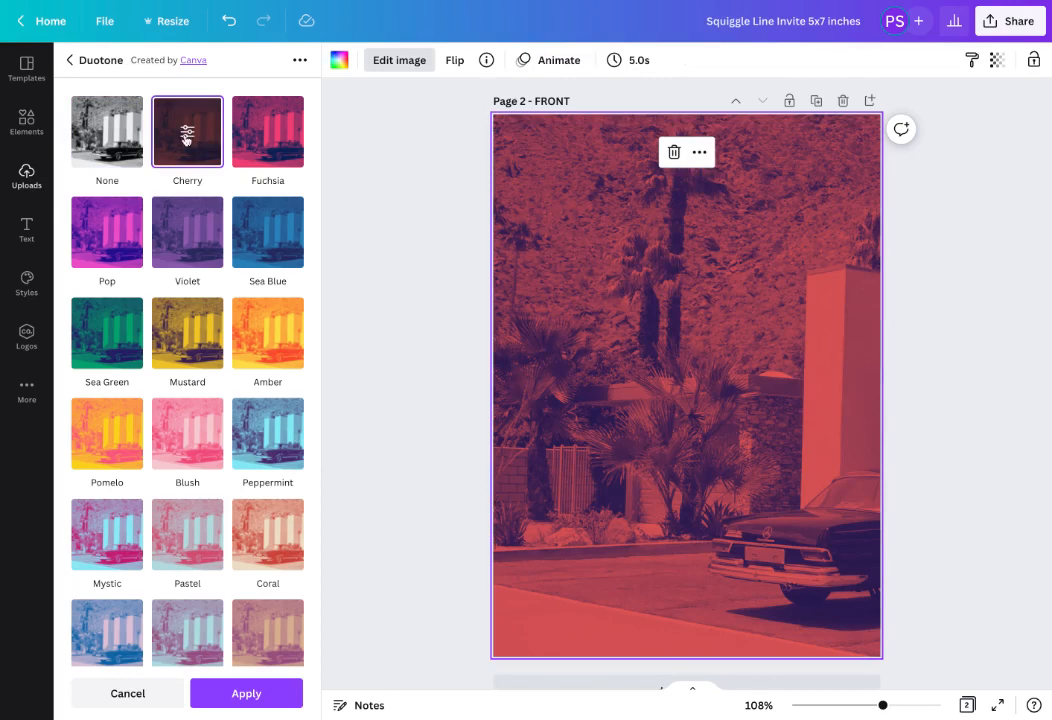
# Step: Set the Cherry duotone's shadows to Violet #5e17eb and lower Intensity to 0.55
pyautogui.click(187, 131)
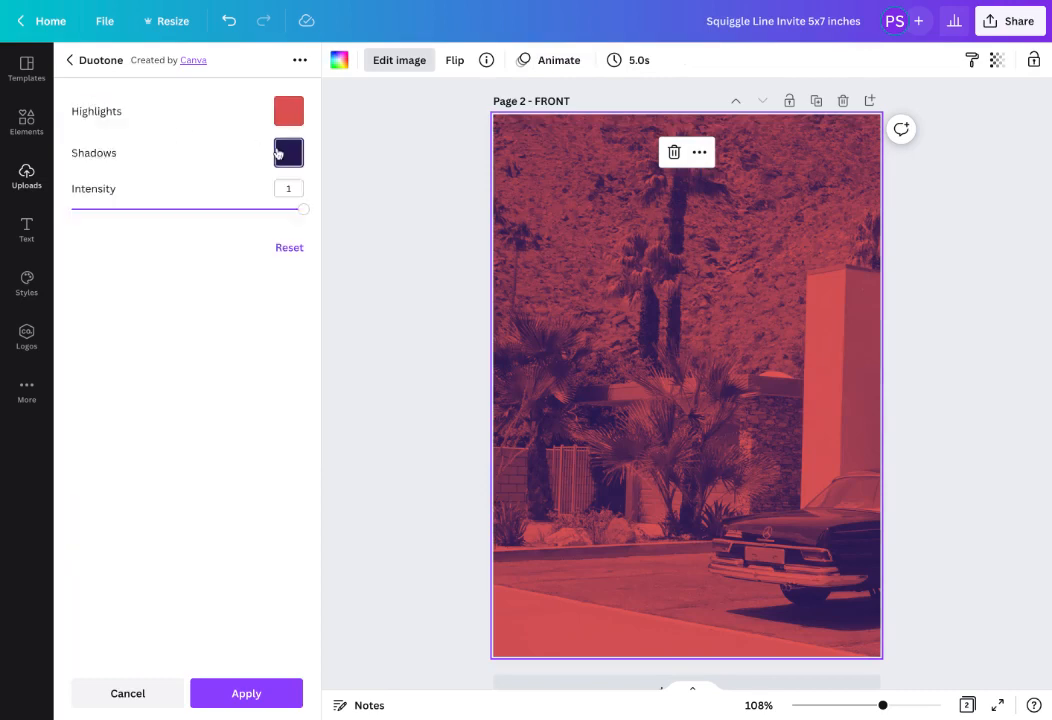
pyautogui.click(288, 152)
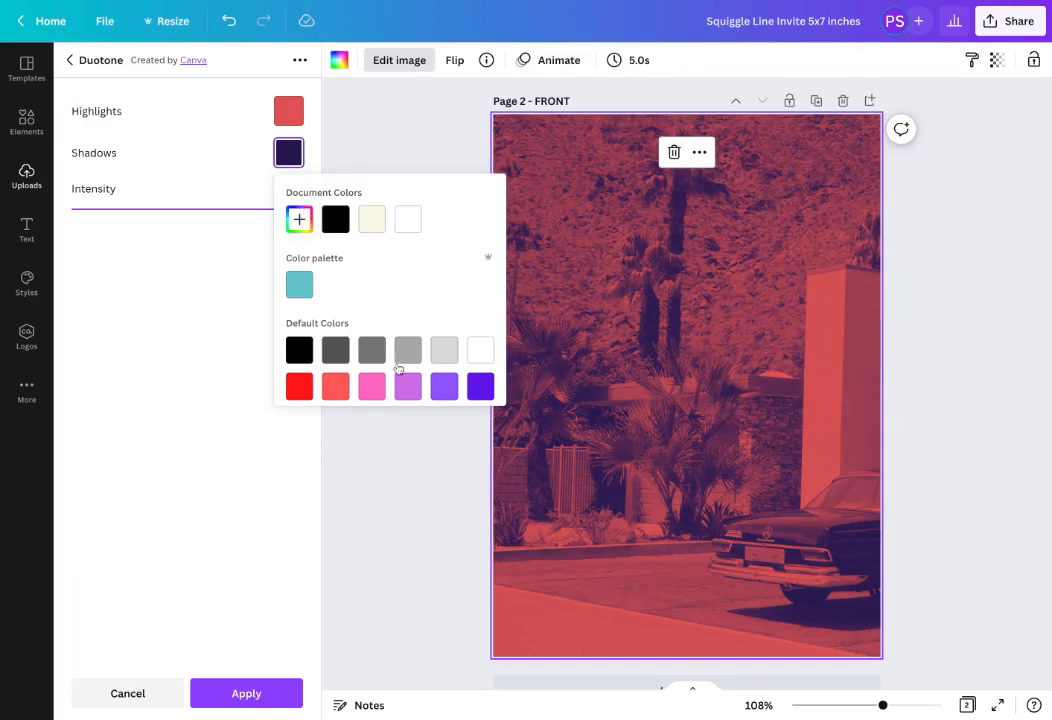
pyautogui.moveTo(480, 387)
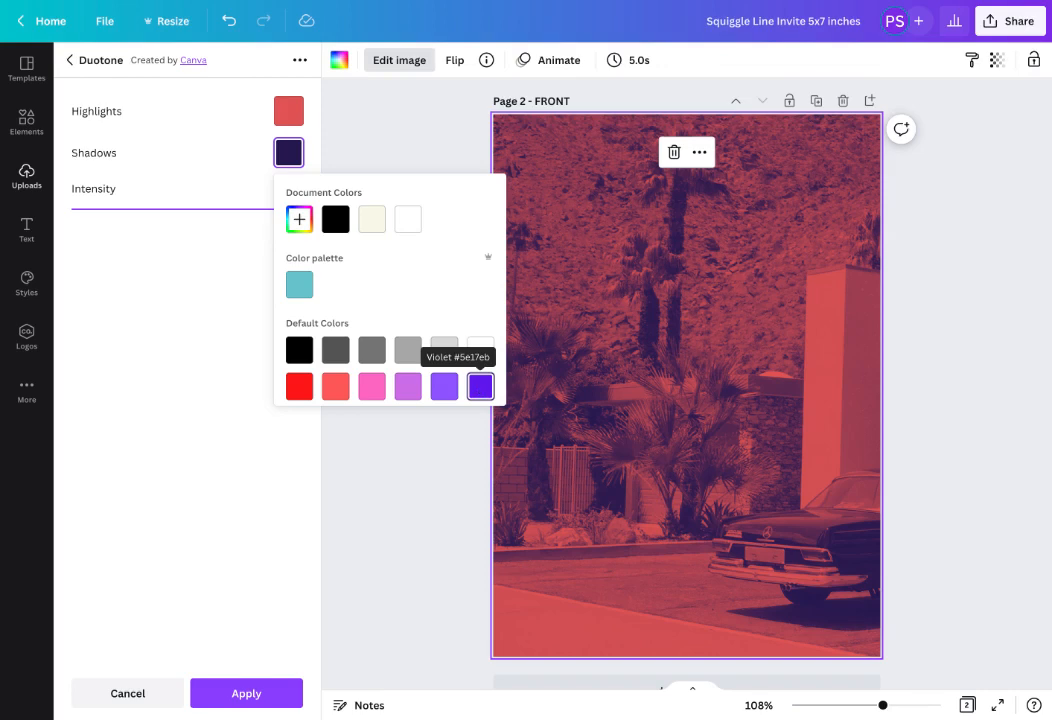
pyautogui.click(480, 386)
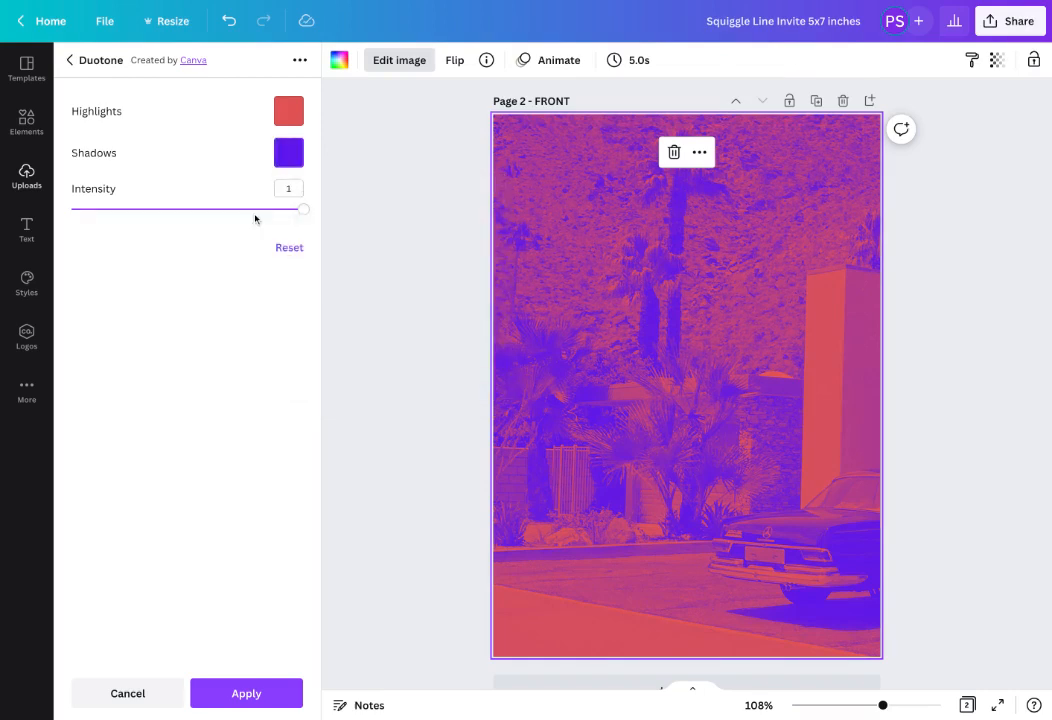
pyautogui.moveTo(303, 209); pyautogui.dragTo(210, 209)
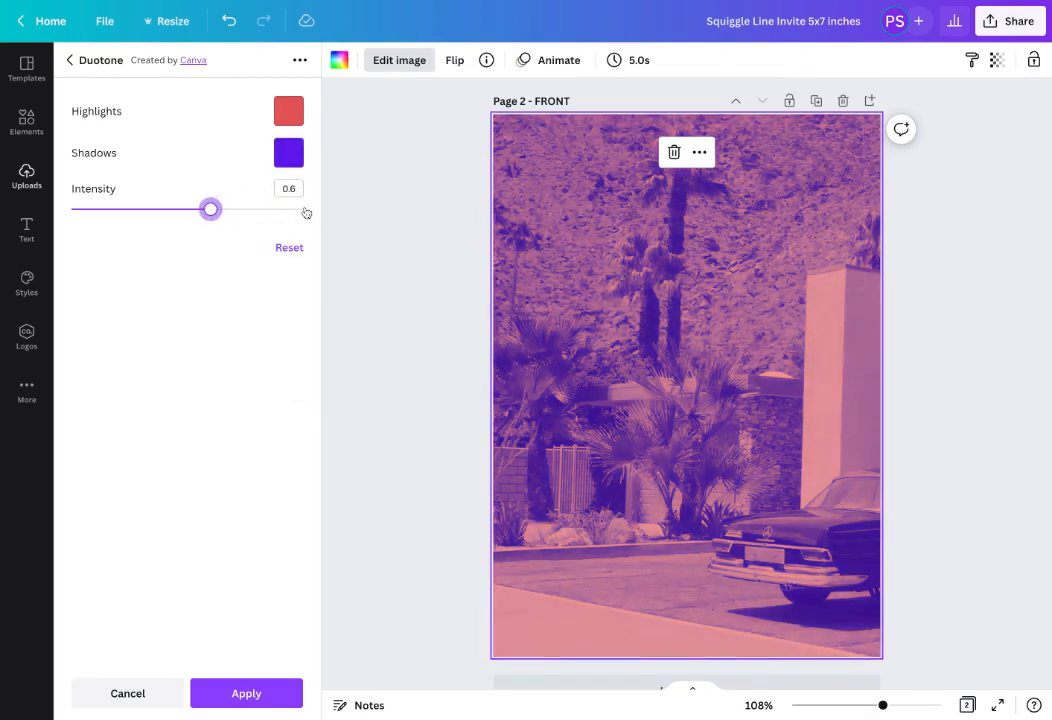
pyautogui.moveTo(210, 209); pyautogui.dragTo(199, 209)
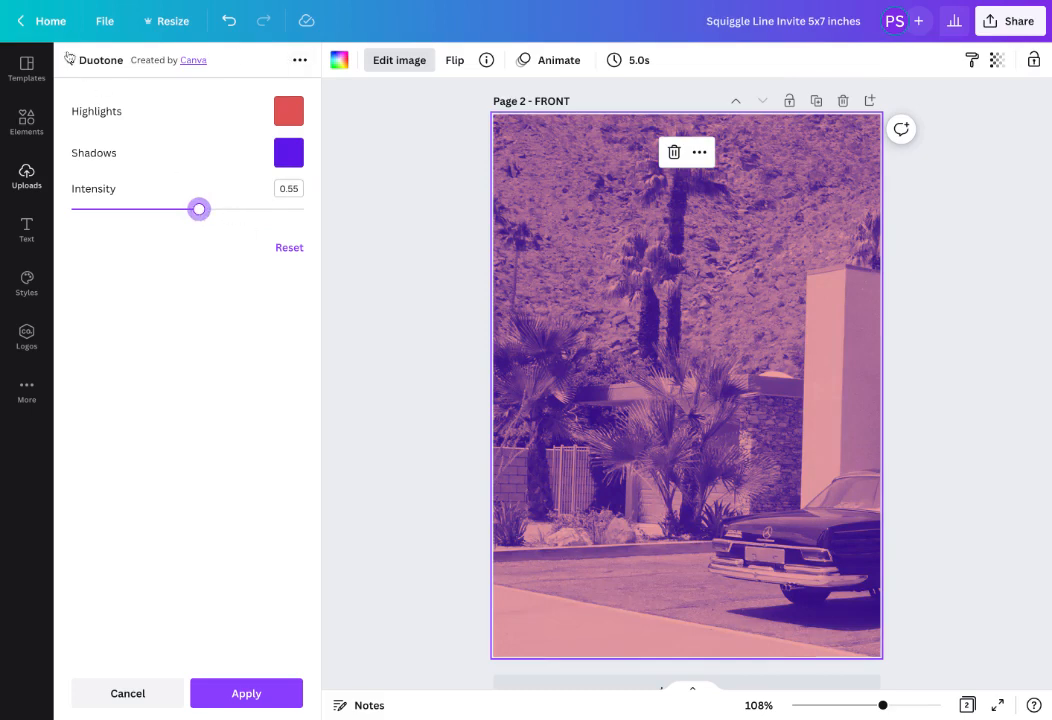
# Step: Try the Coral preset, then settle on the pink Blush duotone and apply it
pyautogui.click(68, 60)
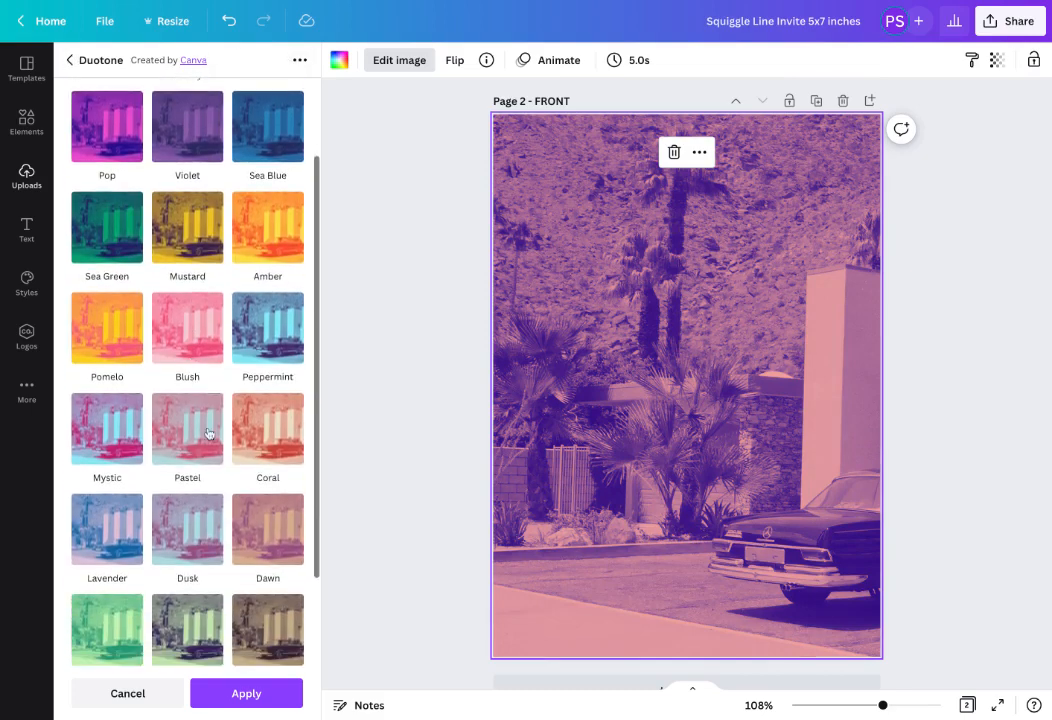
pyautogui.click(267, 429)
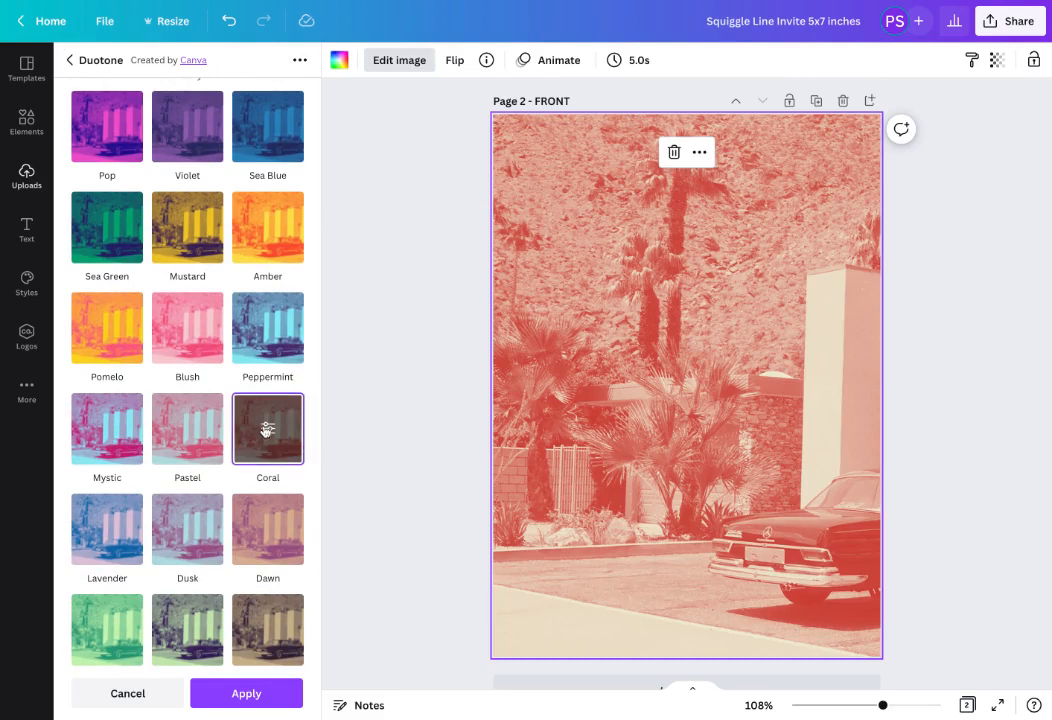
pyautogui.click(187, 328)
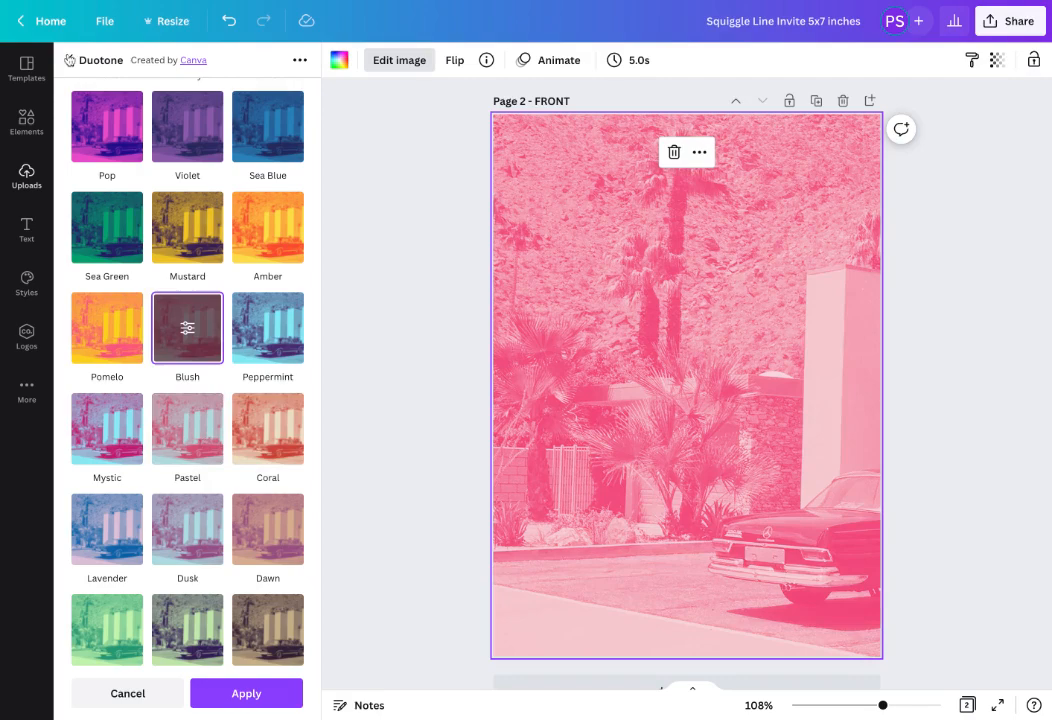
pyautogui.click(246, 693)
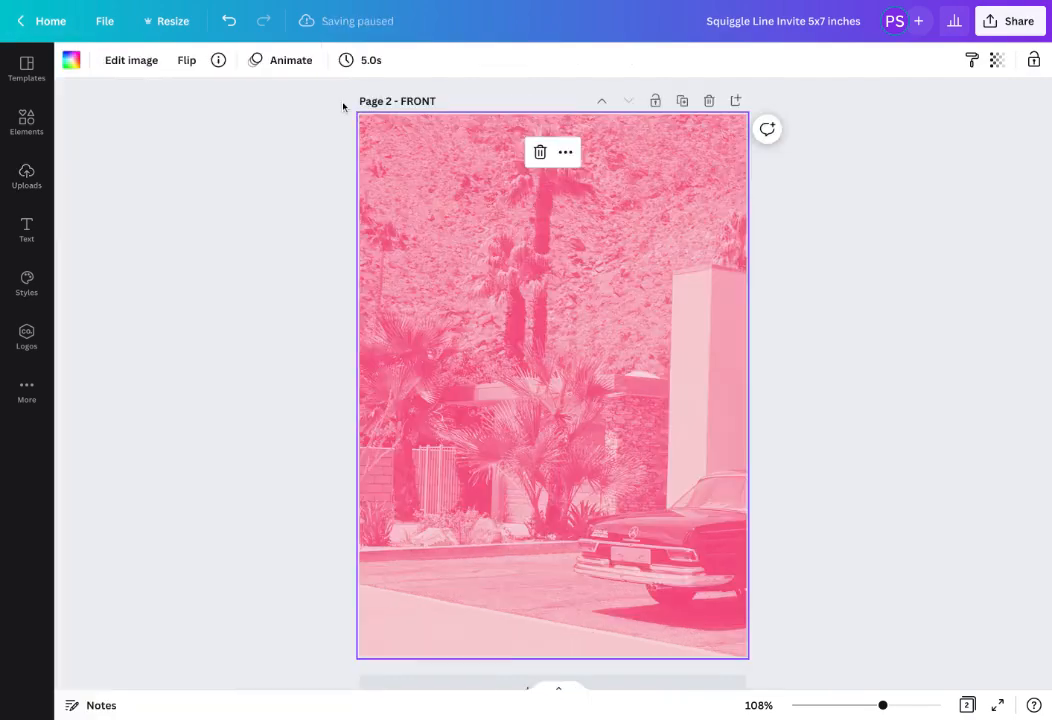
# Step: Deselect and reselect the background photo so the black text layers reappear on top
pyautogui.click(693, 238)
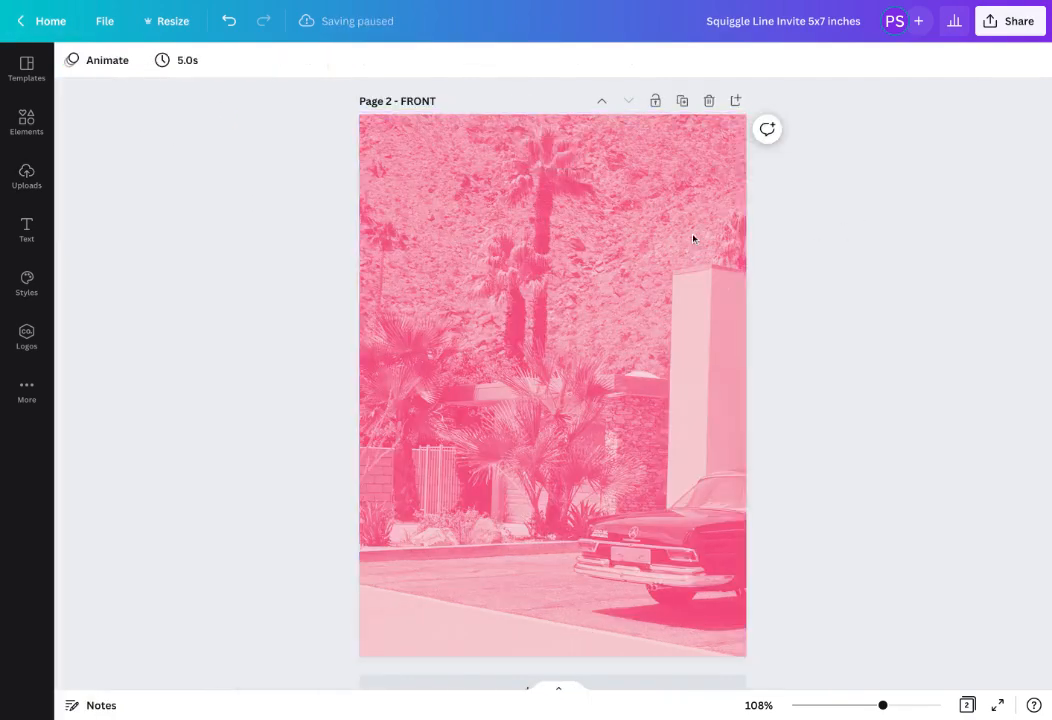
pyautogui.click(552, 385)
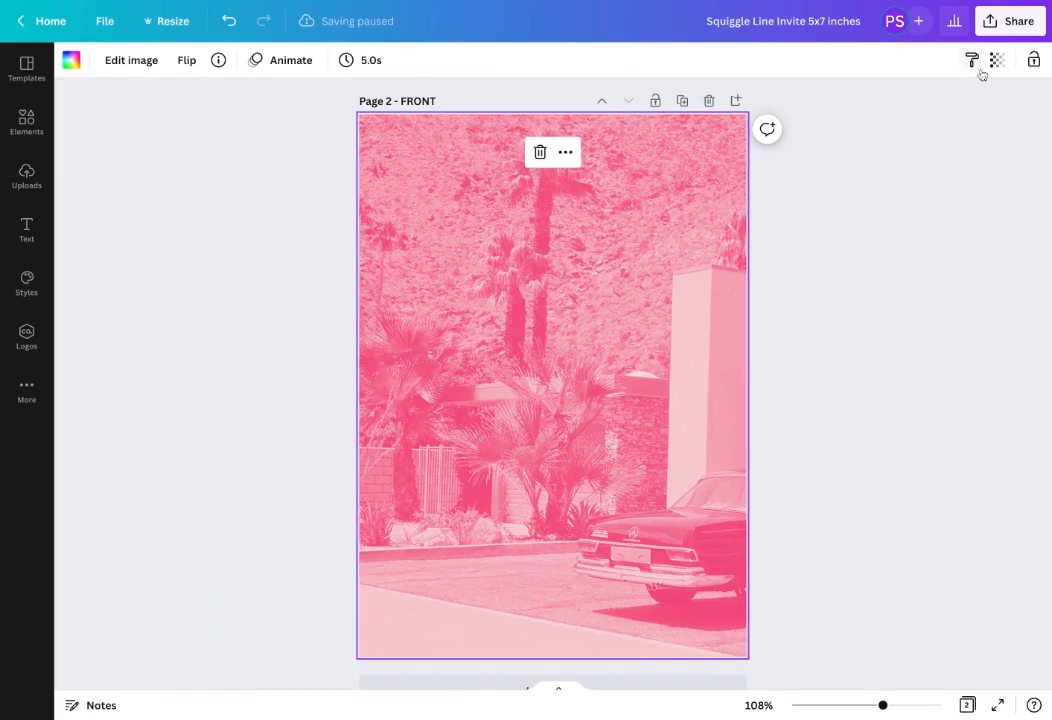
pyautogui.moveTo(225, 613)
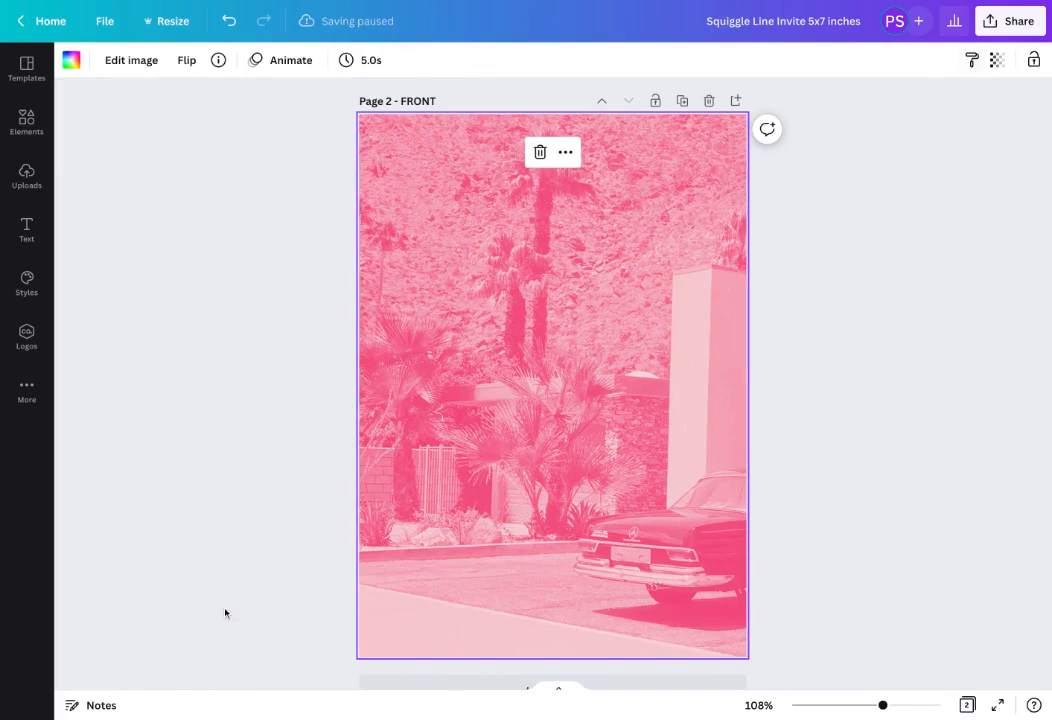
pyautogui.click(225, 613)
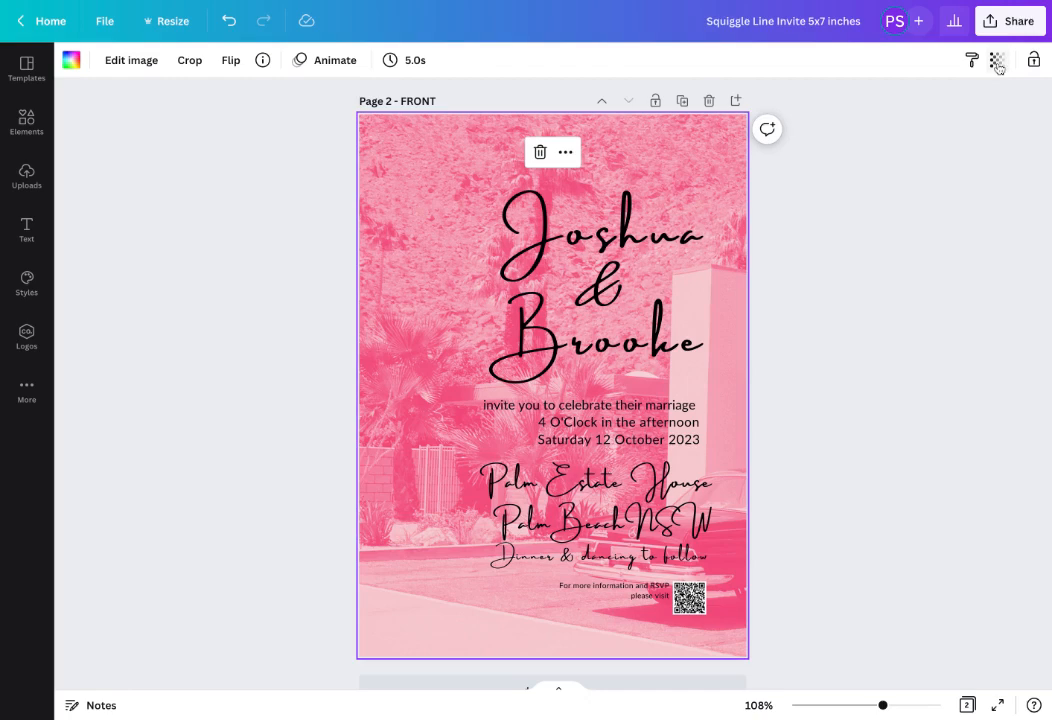
# Step: Set the background photo's transparency to 47 so the black text stands out
pyautogui.click(997, 59)
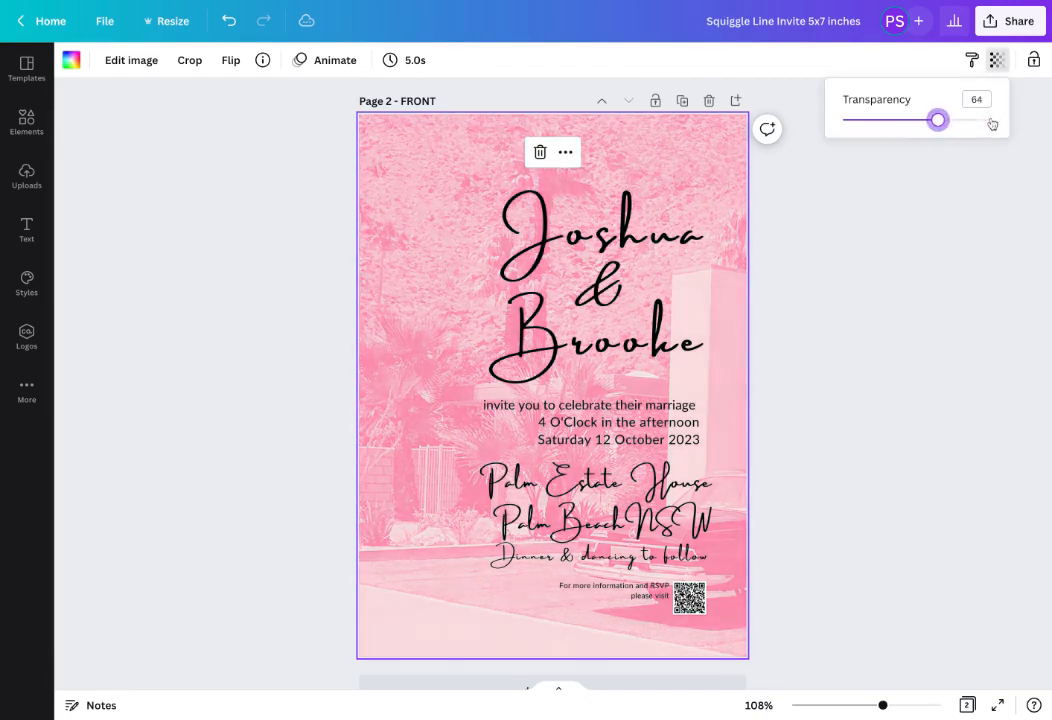
pyautogui.moveTo(937, 120); pyautogui.dragTo(912, 120)
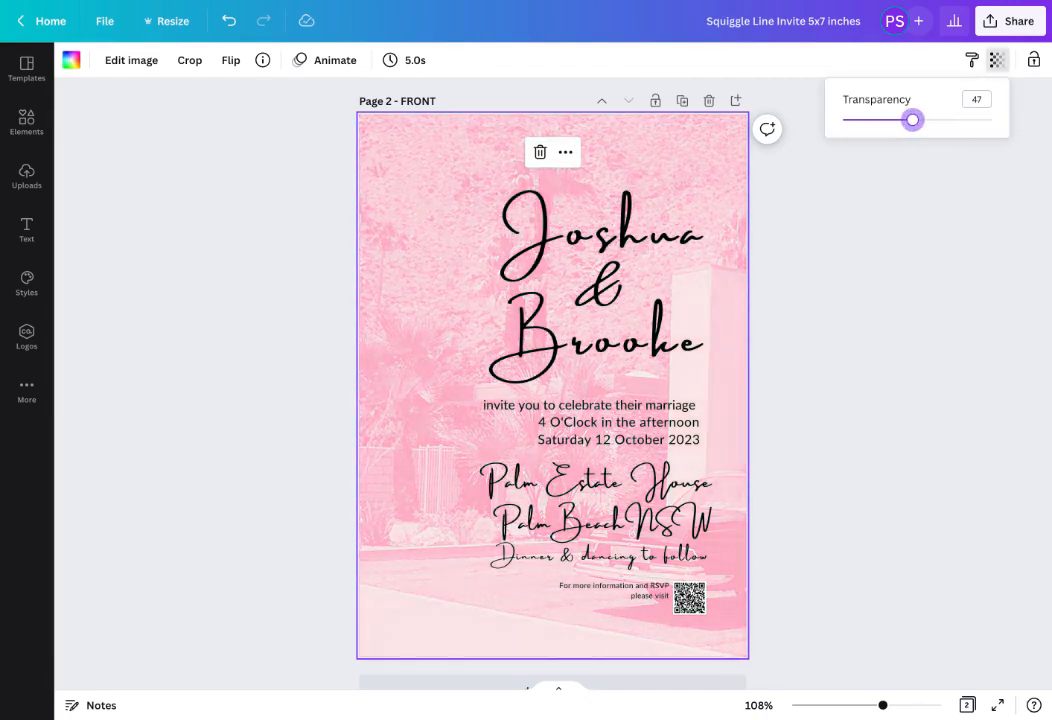
pyautogui.click(920, 218)
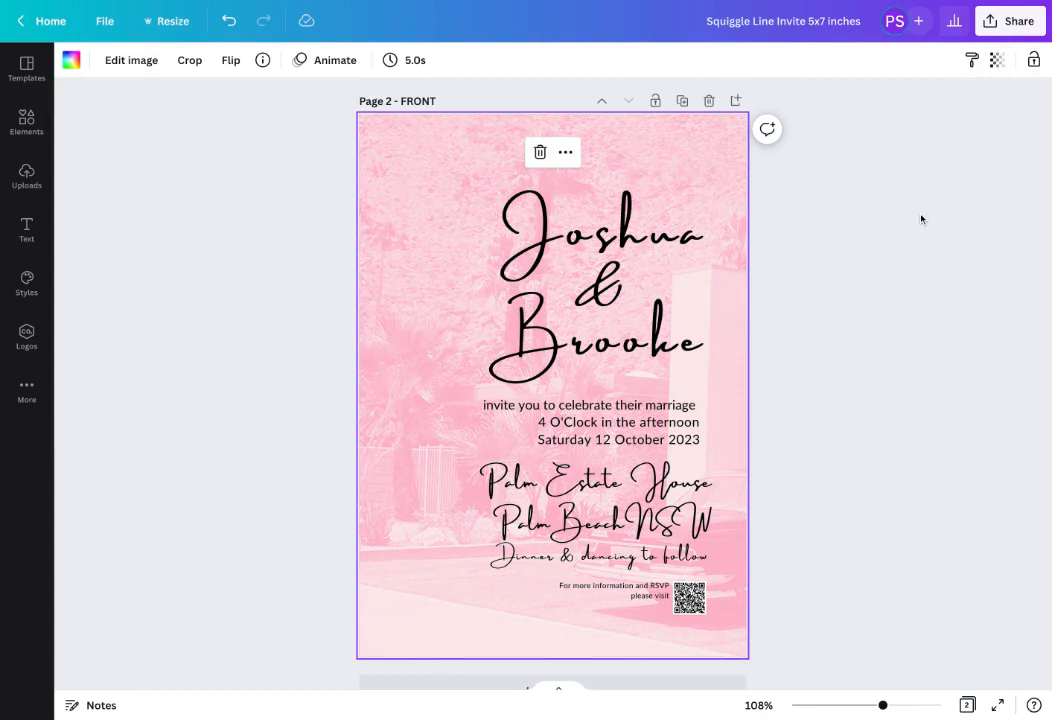
pyautogui.click(618, 439)
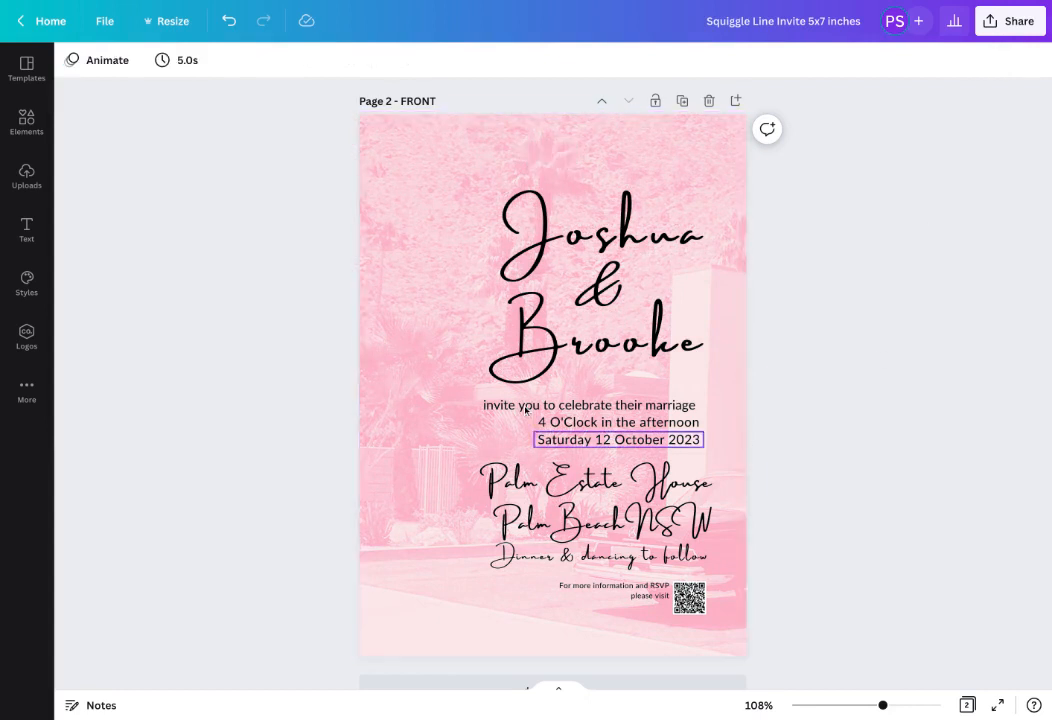